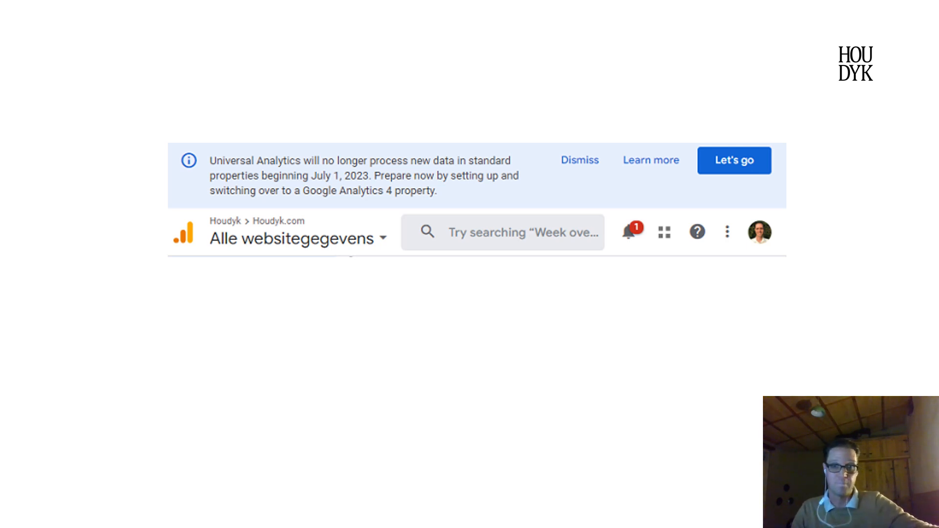
# Step: Start the GA4 Property Setup Assistant from the 'Let's go' banner to connect a new GA4 property
pyautogui.click(733, 161)
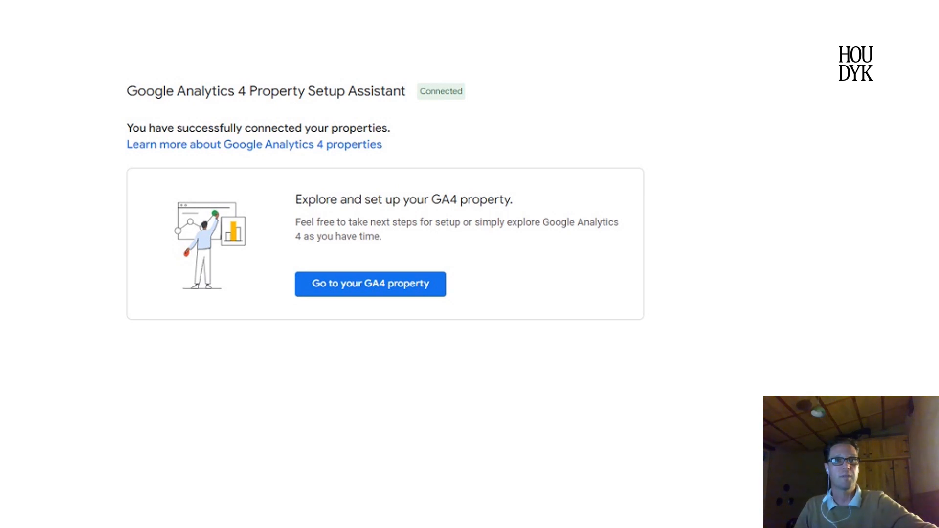